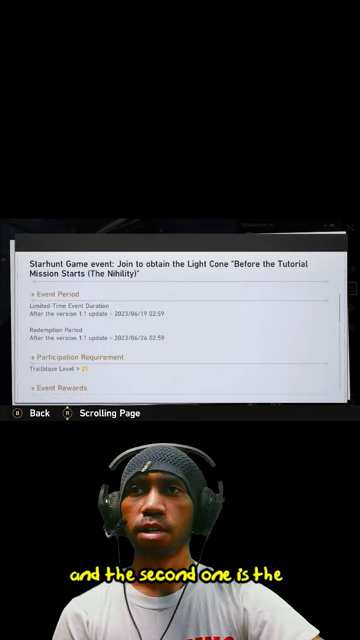
pyautogui.scroll(-3)
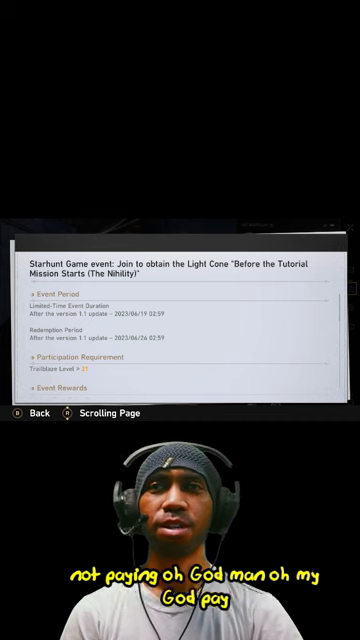
pyautogui.scroll(-3)
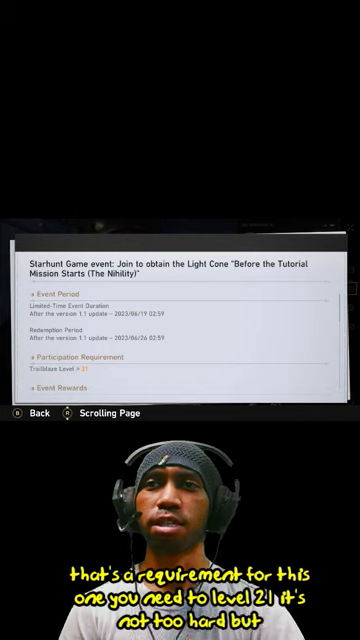
pyautogui.scroll(-3)
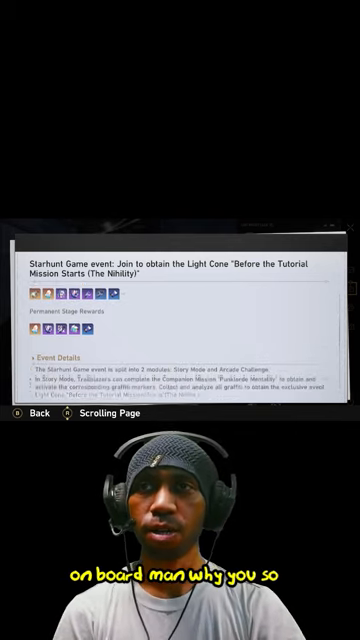
pyautogui.scroll(-3)
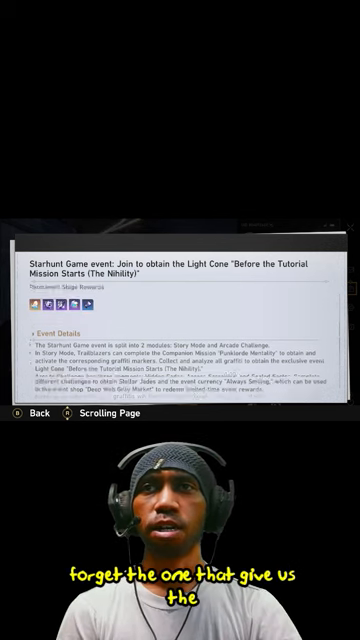
pyautogui.scroll(-3)
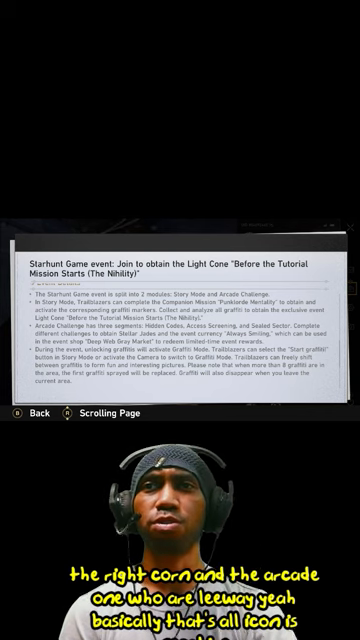
pyautogui.scroll(-3)
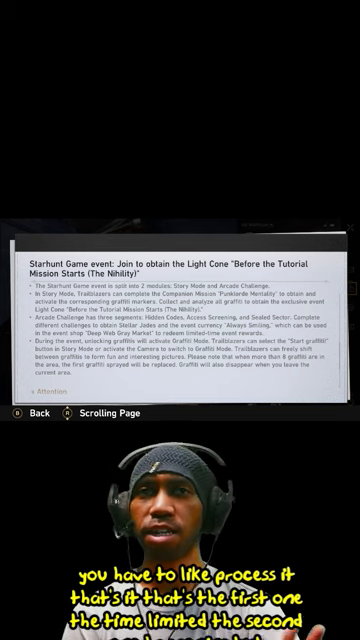
pyautogui.scroll(-3)
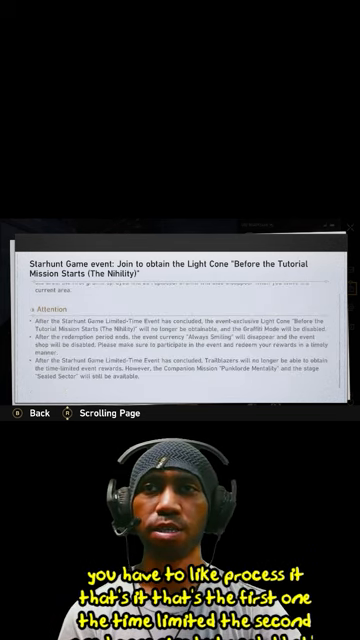